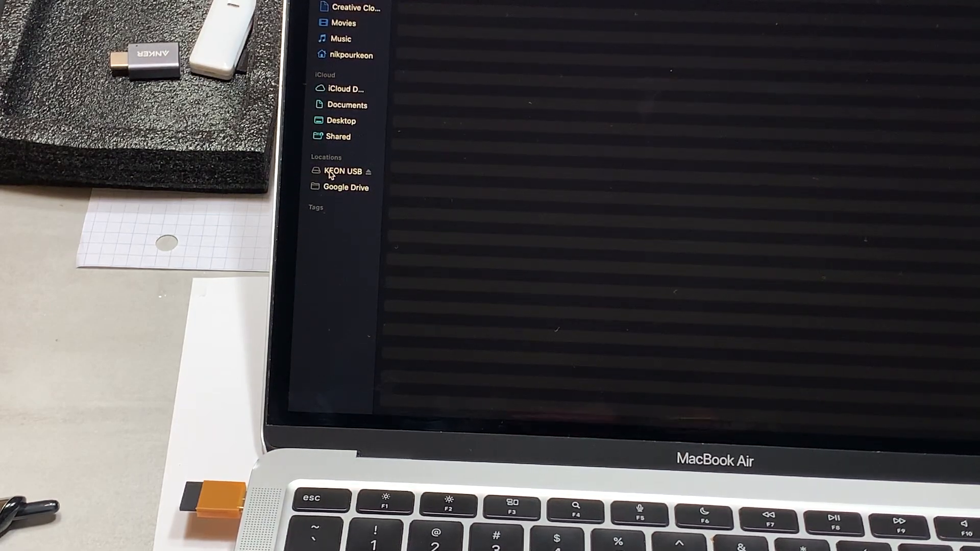
pyautogui.click(342, 171)
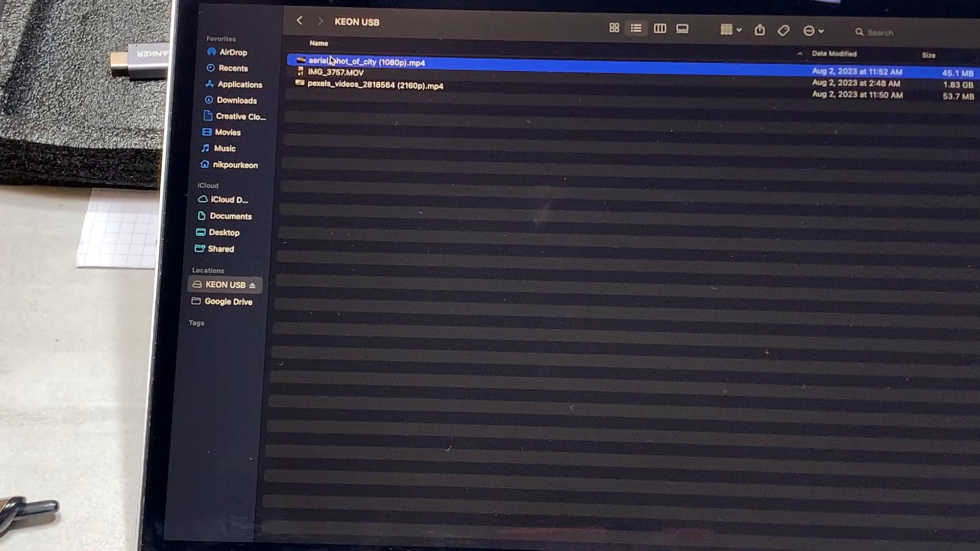
pyautogui.click(375, 84)
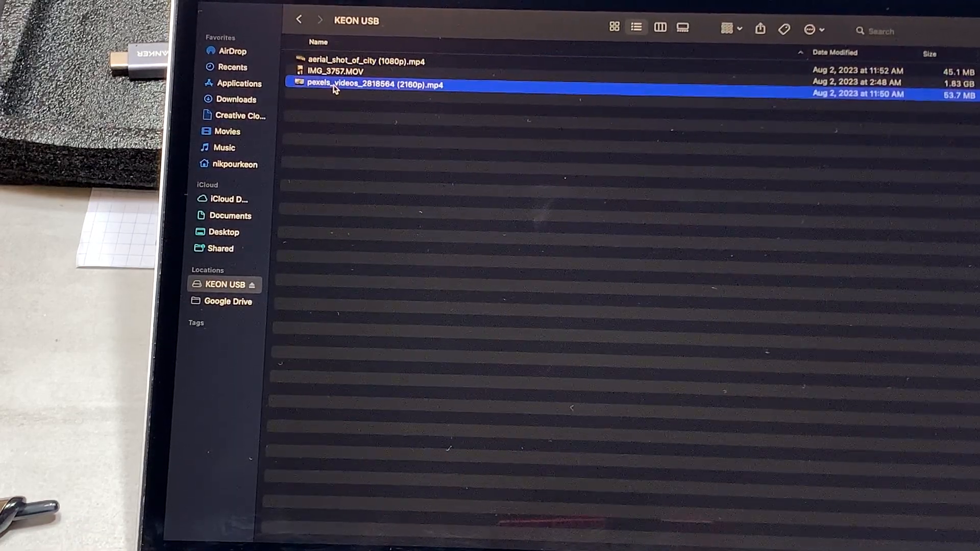